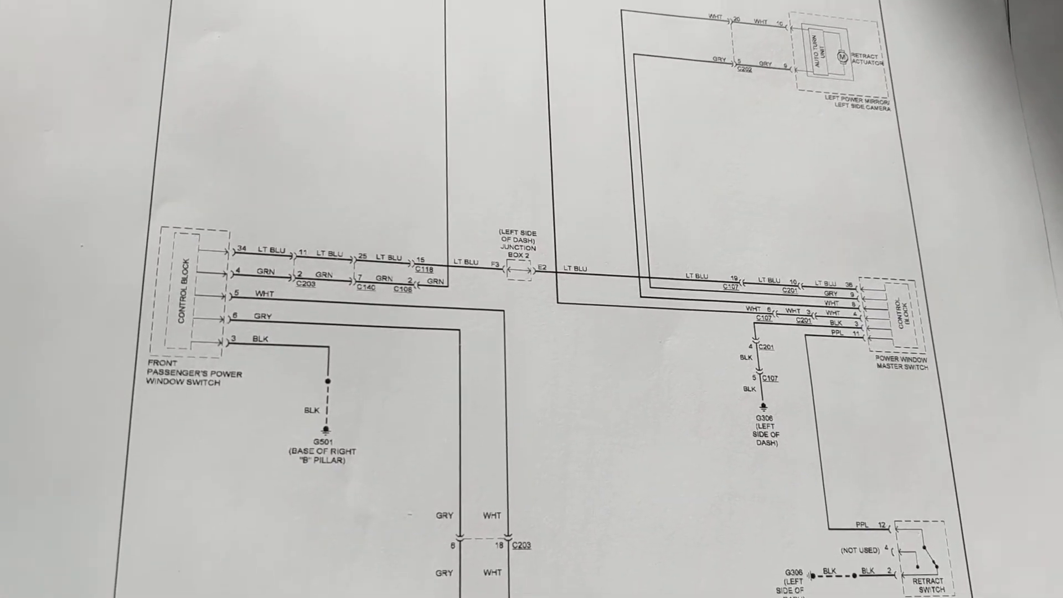
pyautogui.scroll(-3)
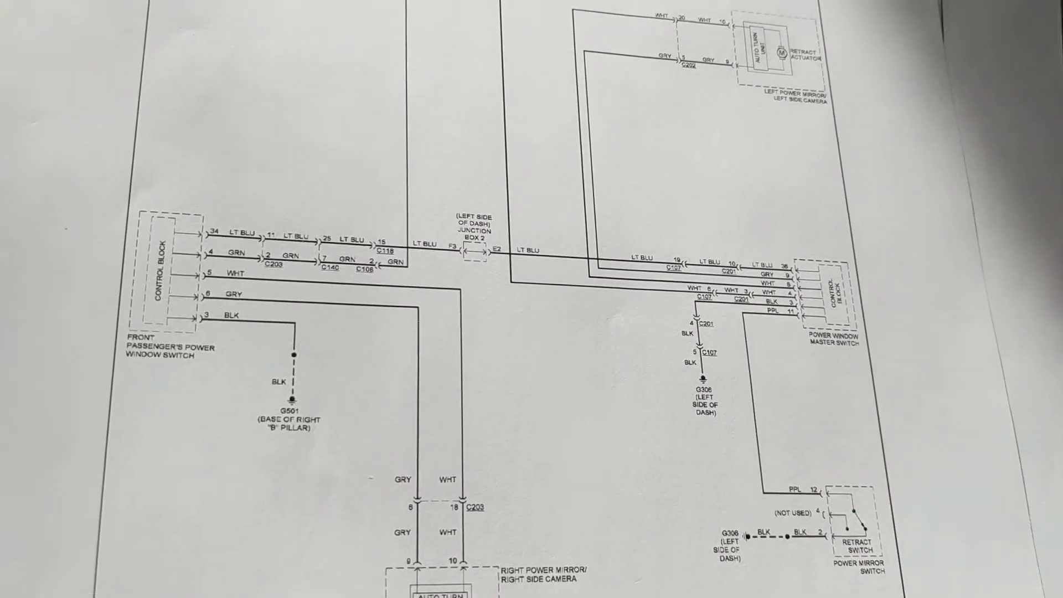